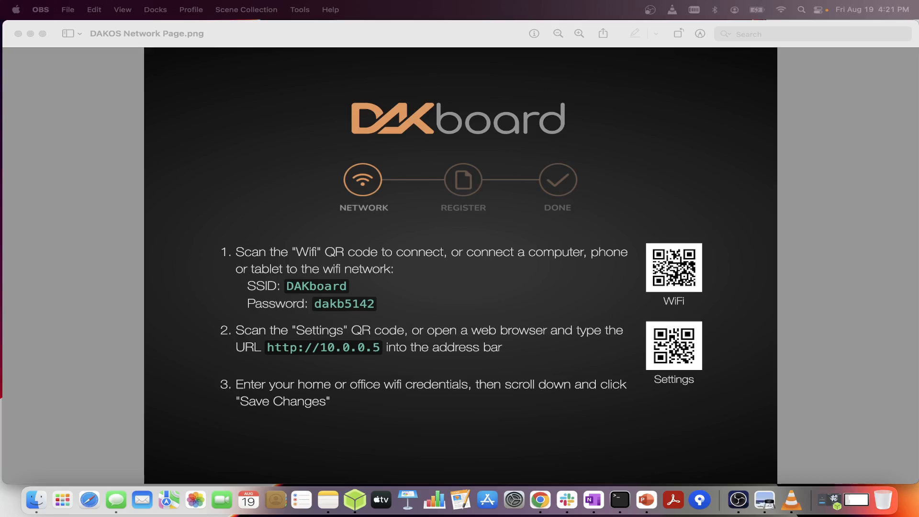
mouse_move(782, 42)
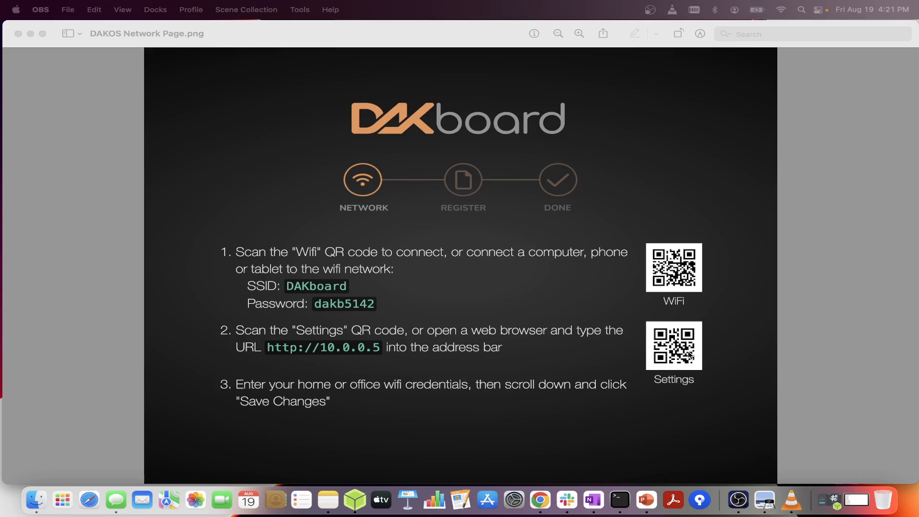
mouse_move(706, 344)
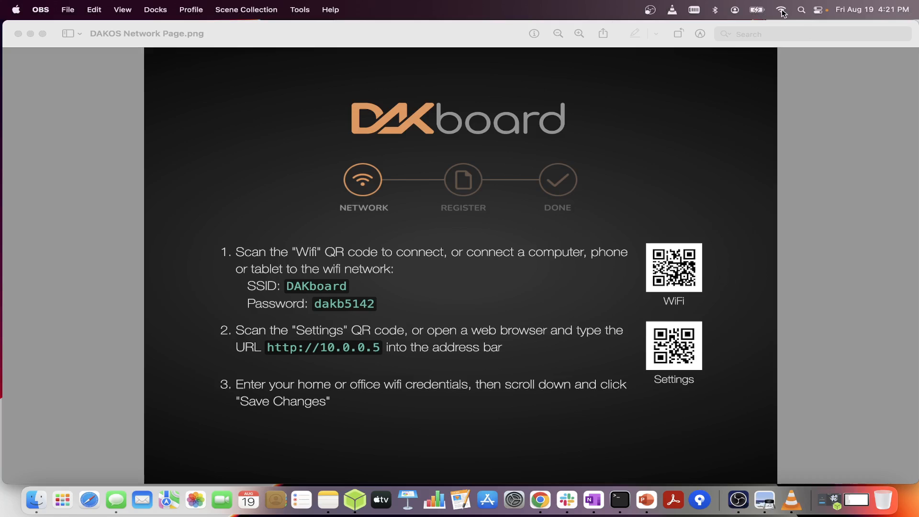
click(781, 10)
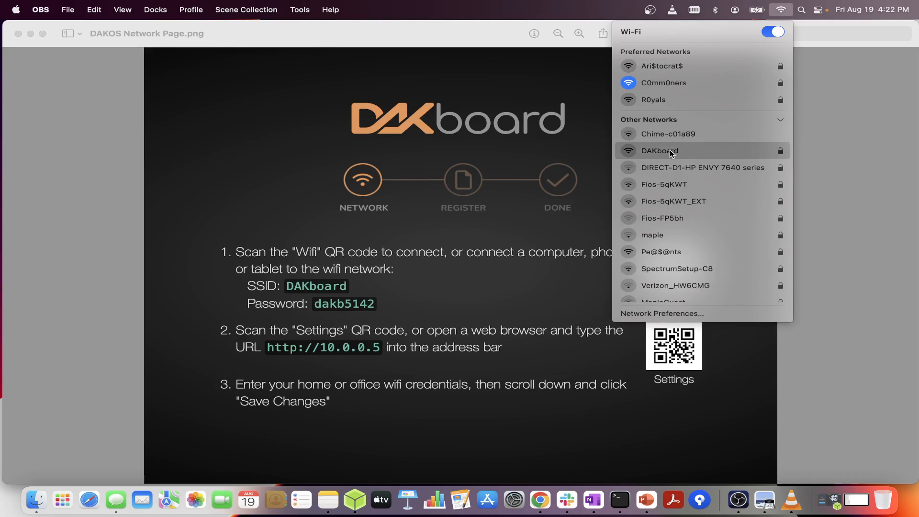
click(658, 150)
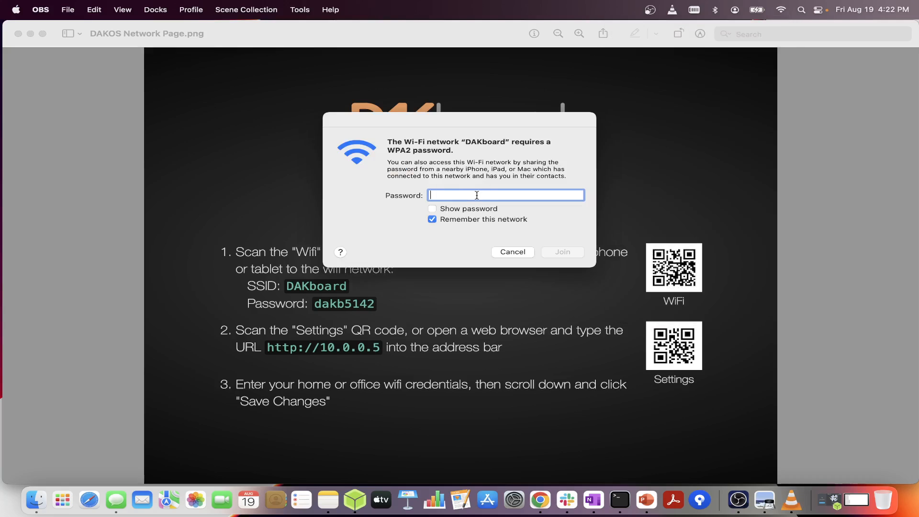
text(••)
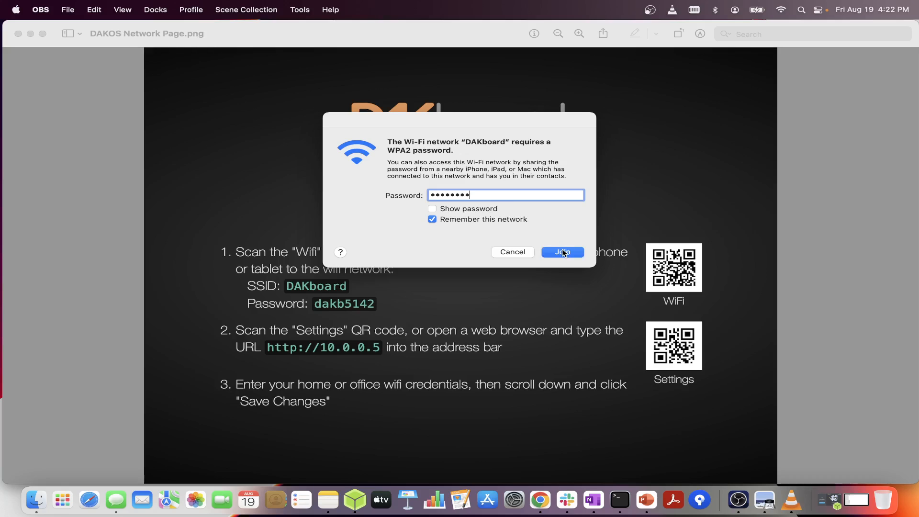
click(561, 252)
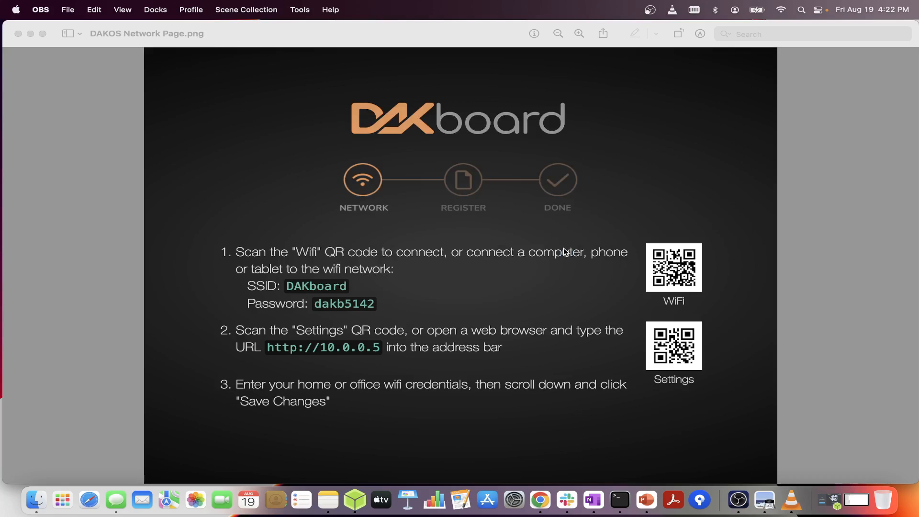
mouse_move(89, 500)
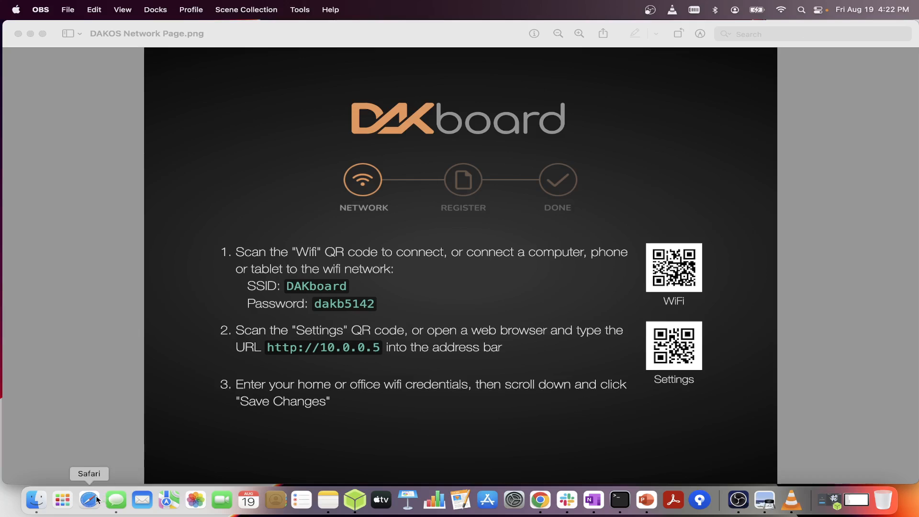
click(89, 500)
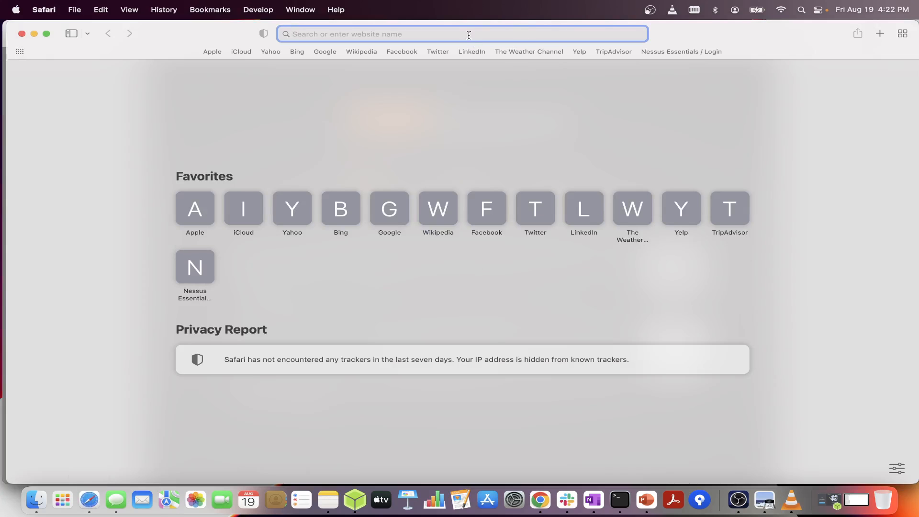
text(http:)
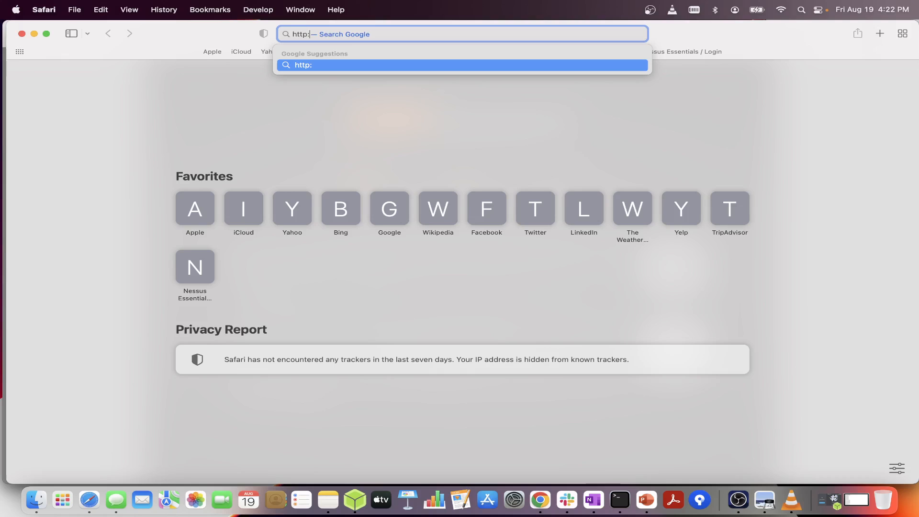
text(//)
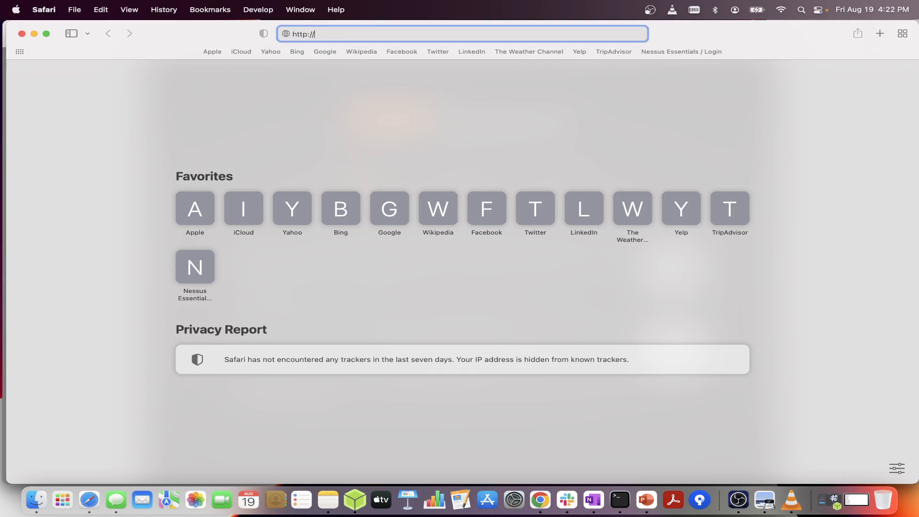
text(10.0.0.5)
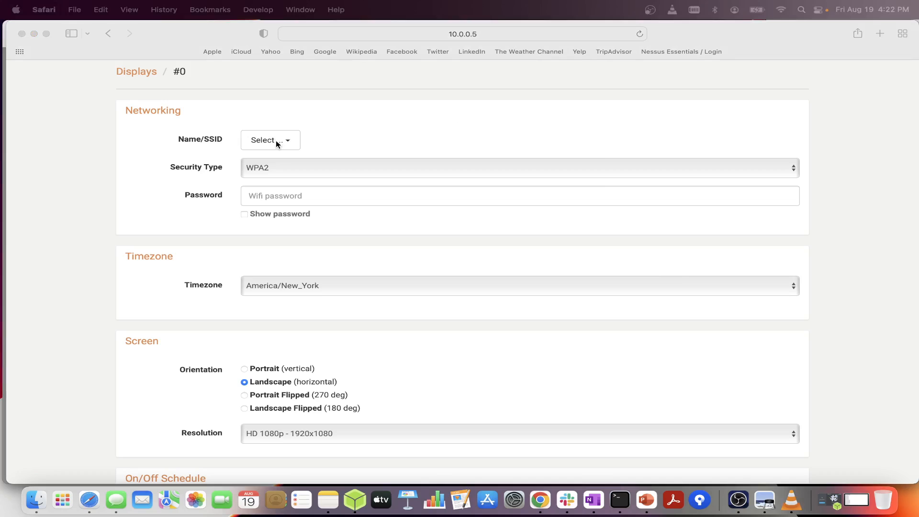
mouse_move(279, 145)
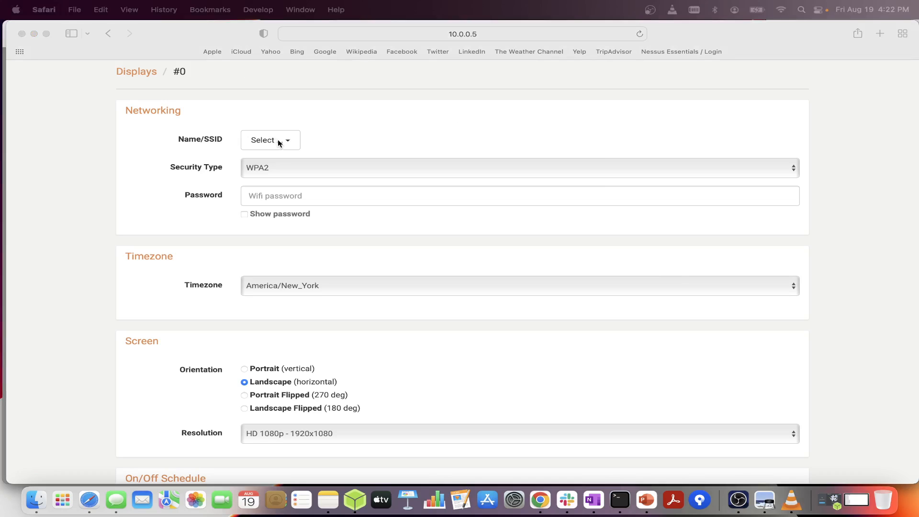
- Choose Ari$tocrat$ as the device's Wi-Fi network under Networking
click(270, 140)
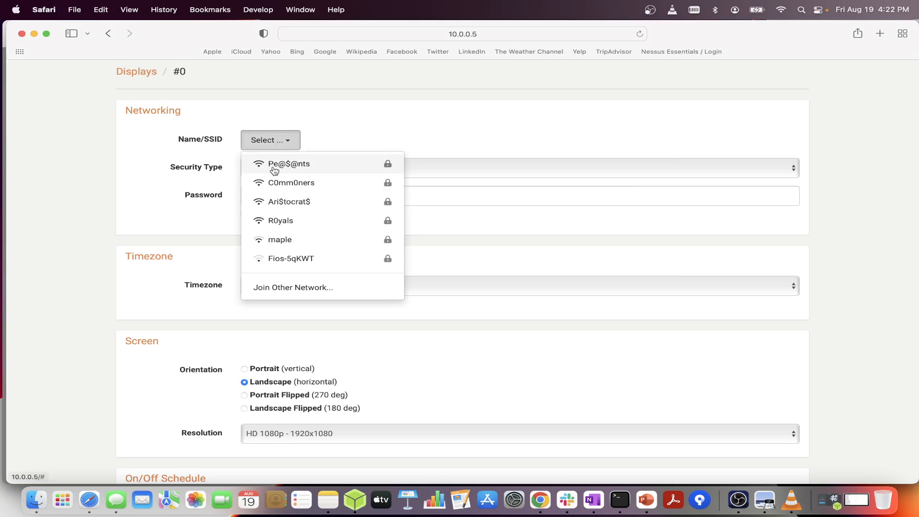
mouse_move(291, 258)
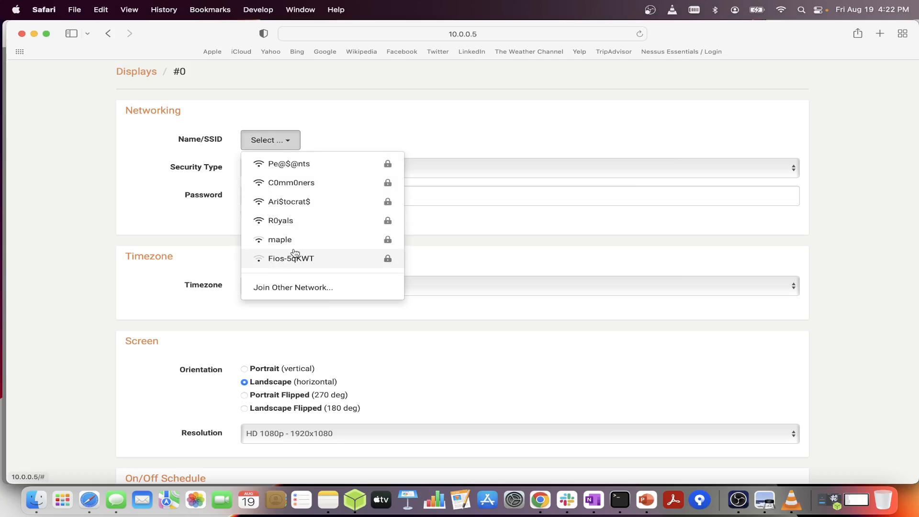
mouse_move(329, 209)
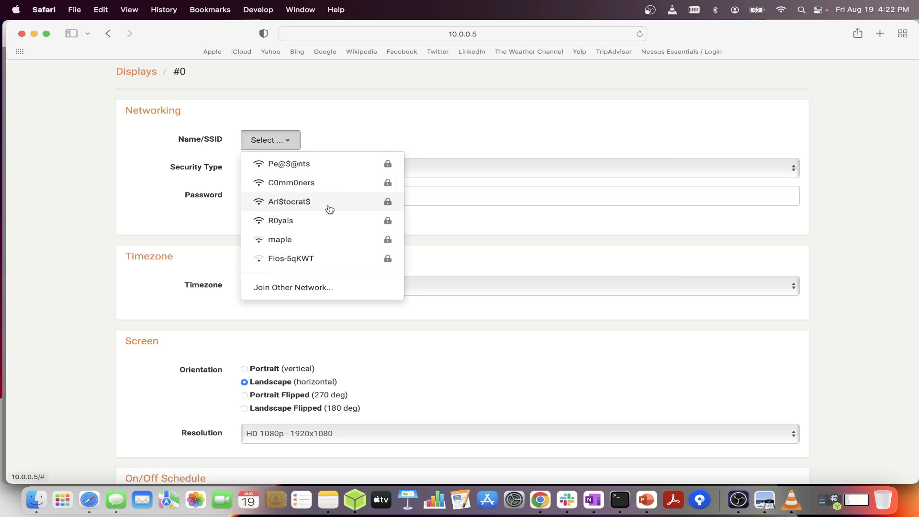
click(288, 201)
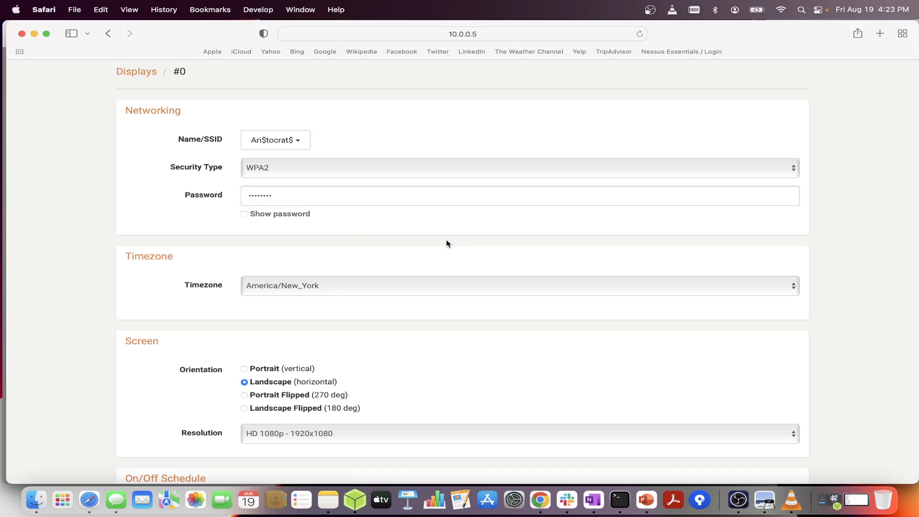
- Save the new network settings, bringing up the DAKboard link-code screen
scroll(down, 3)
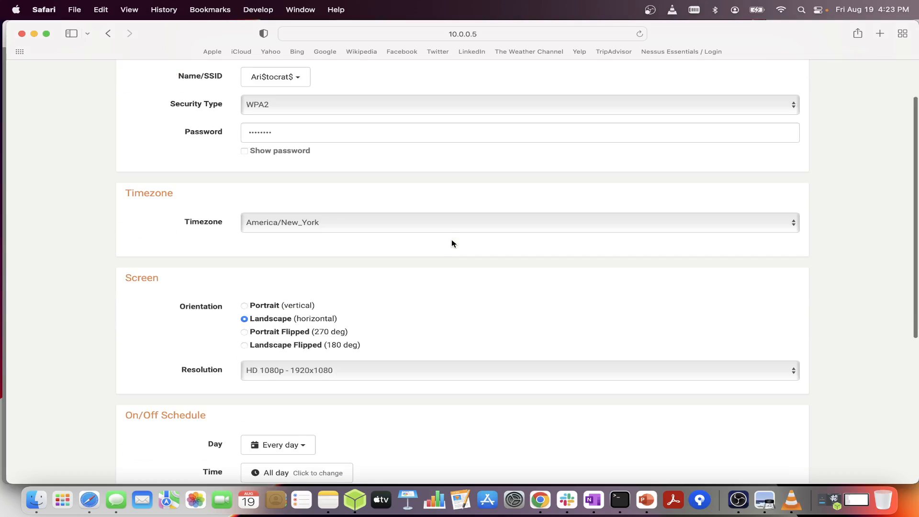
mouse_move(376, 334)
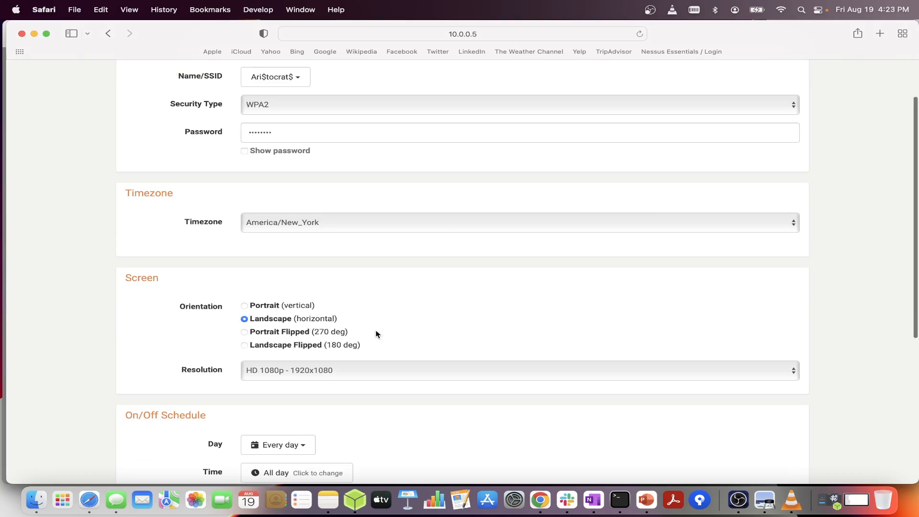
scroll(down, 3)
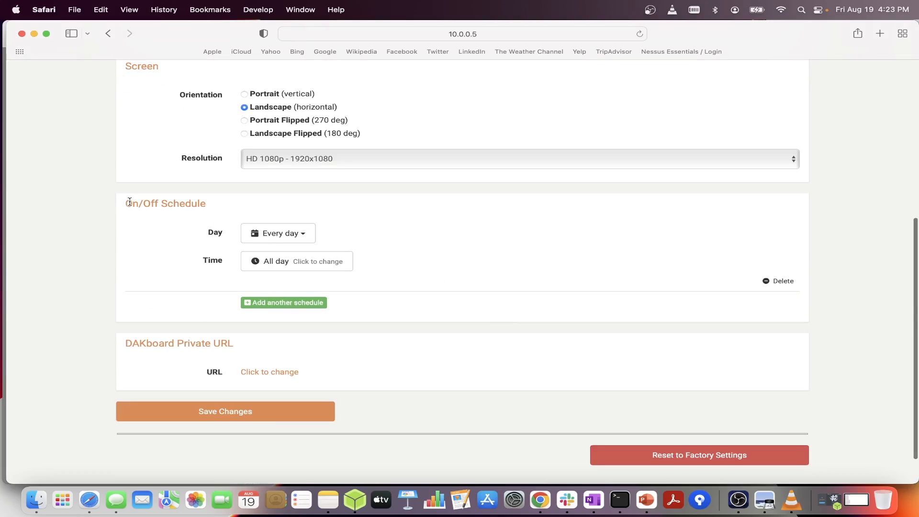
mouse_move(239, 206)
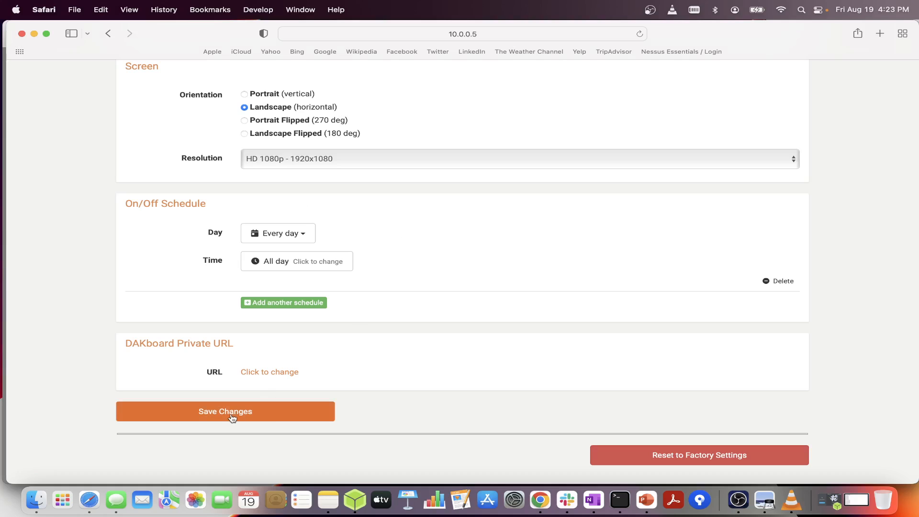
click(225, 411)
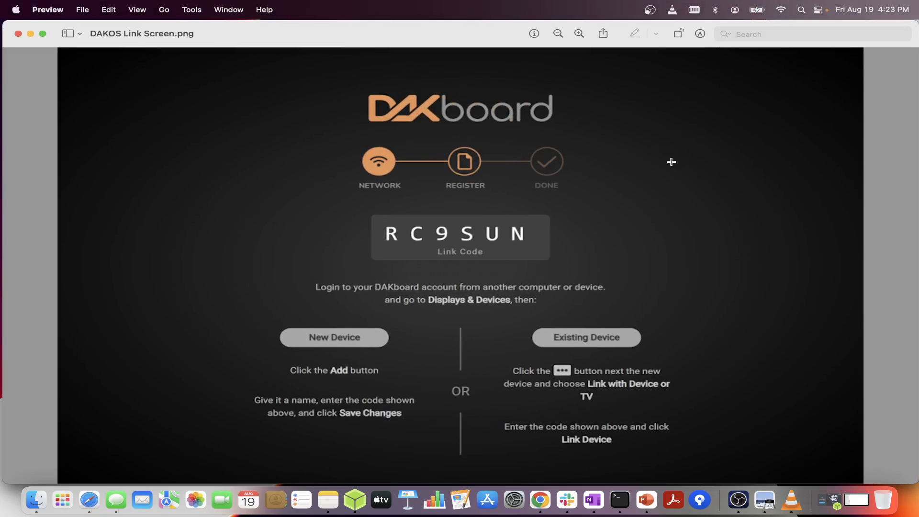
mouse_move(463, 270)
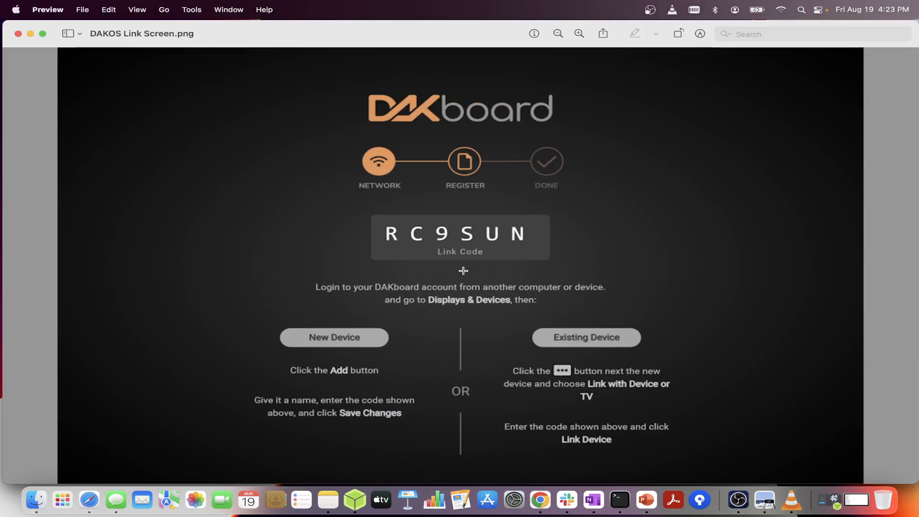